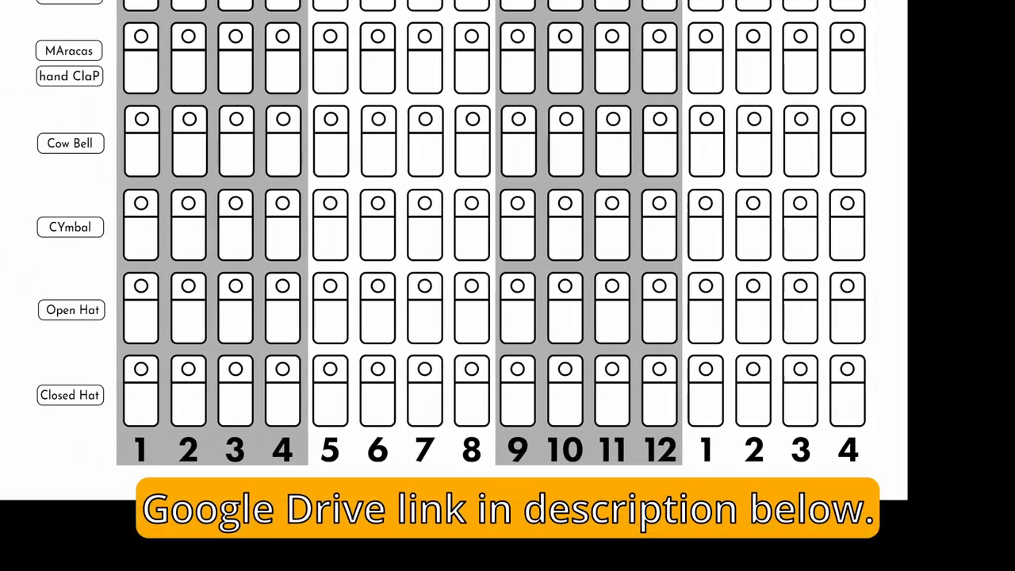
scroll("up", 3)
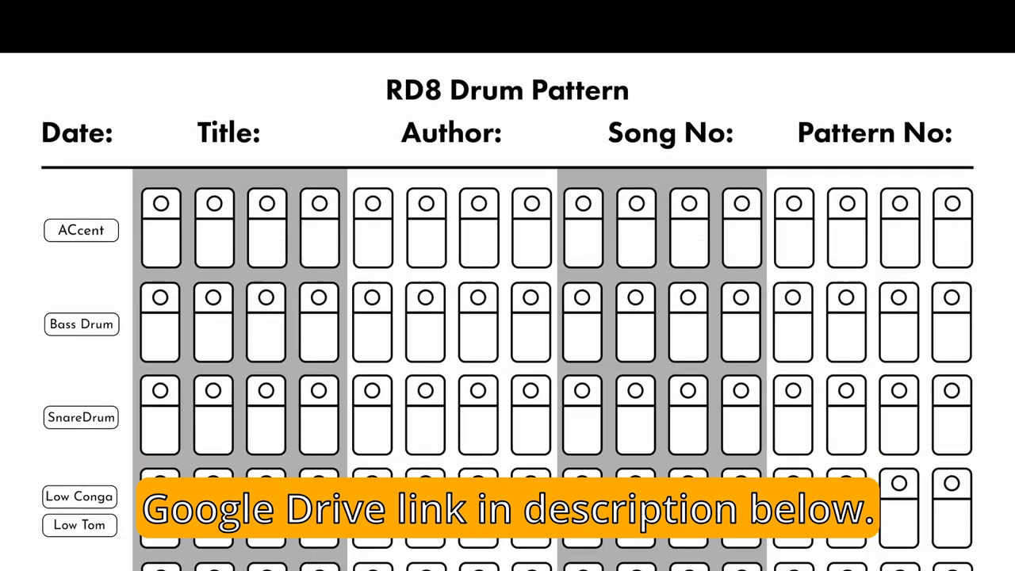